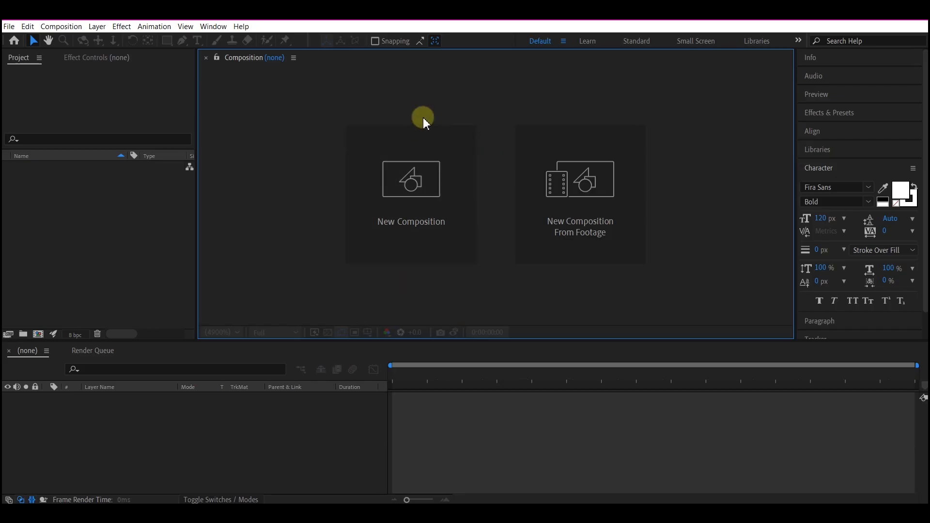
Create Comp 1 at 1920×1080 and add a comp-sized dark gray solid to it.
left_click(411, 179)
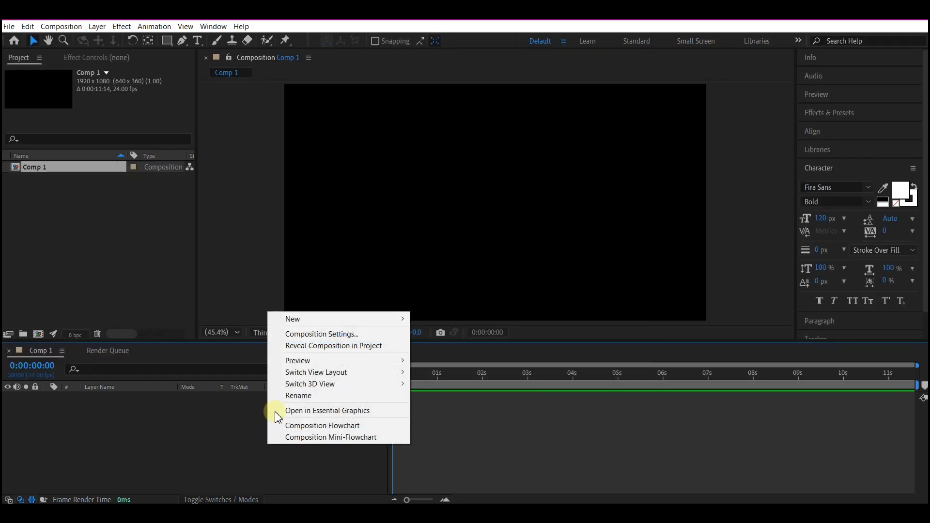
mouse_move(293, 319)
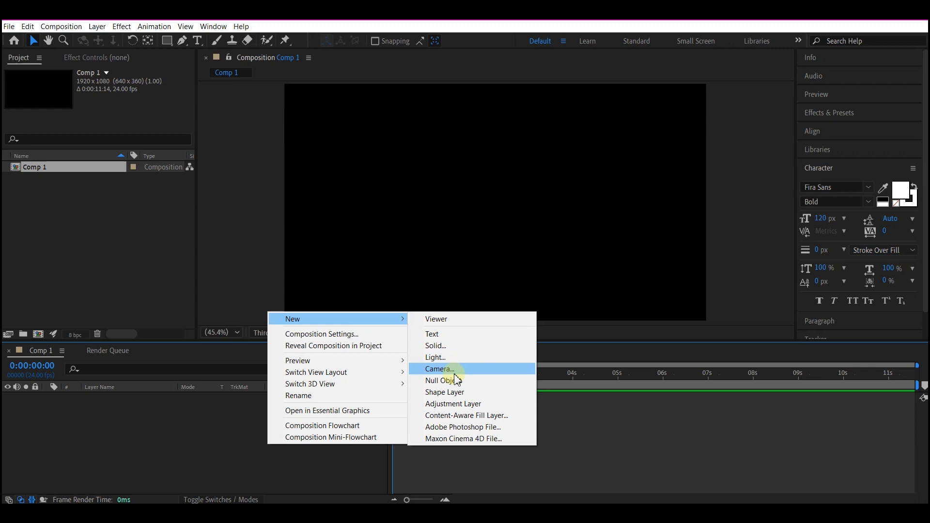
mouse_move(442, 345)
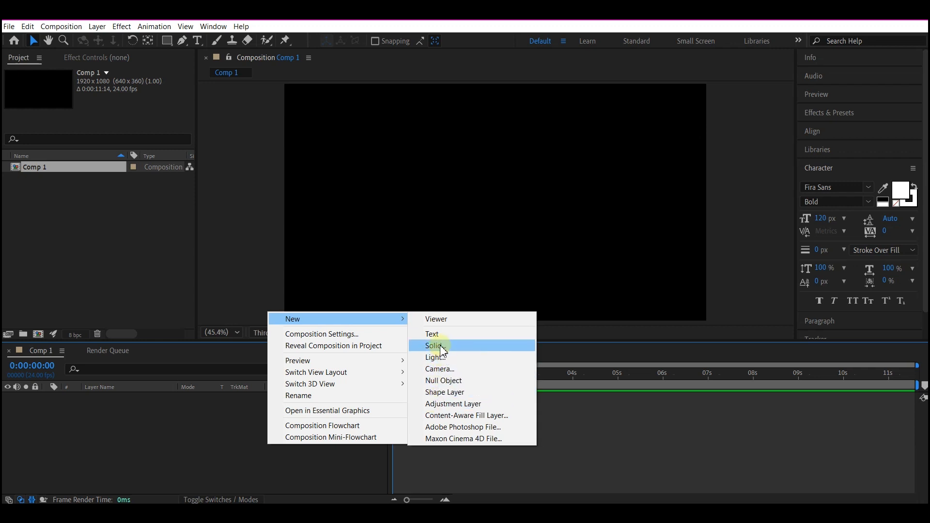
left_click(435, 346)
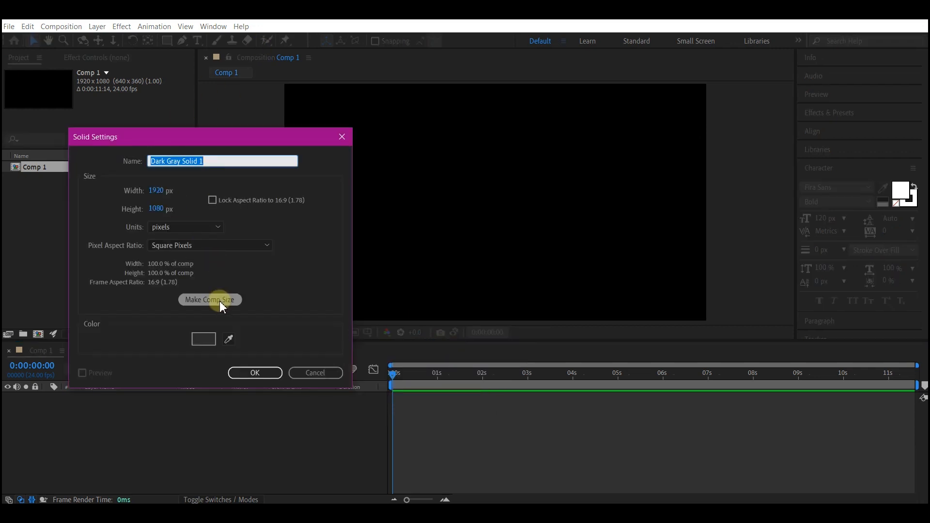
left_click(209, 299)
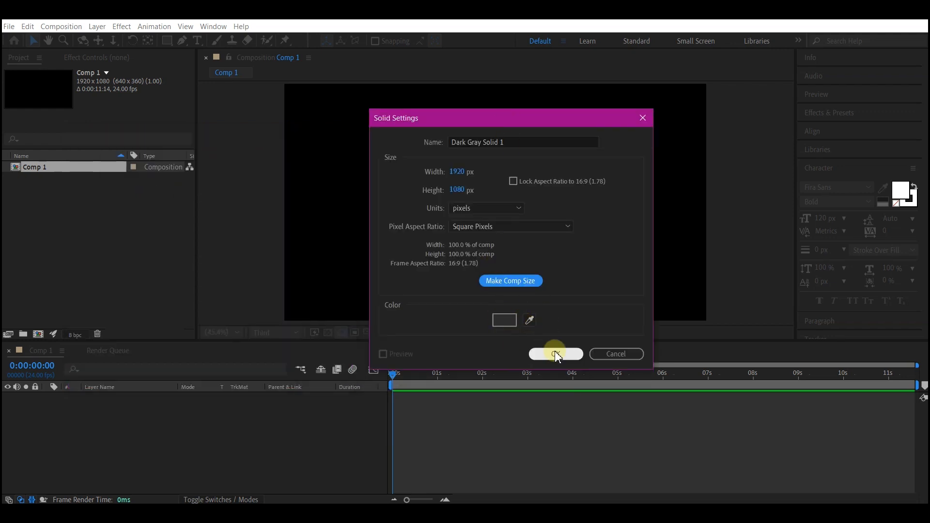
left_click(555, 353)
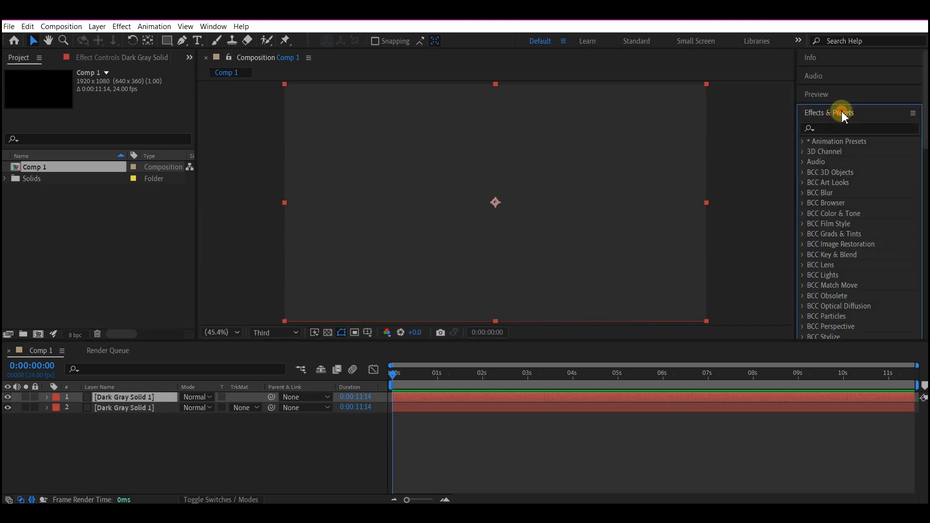
Apply the Grid effect to the top solid, sized by Width & Height sliders at 100.
type("gr")
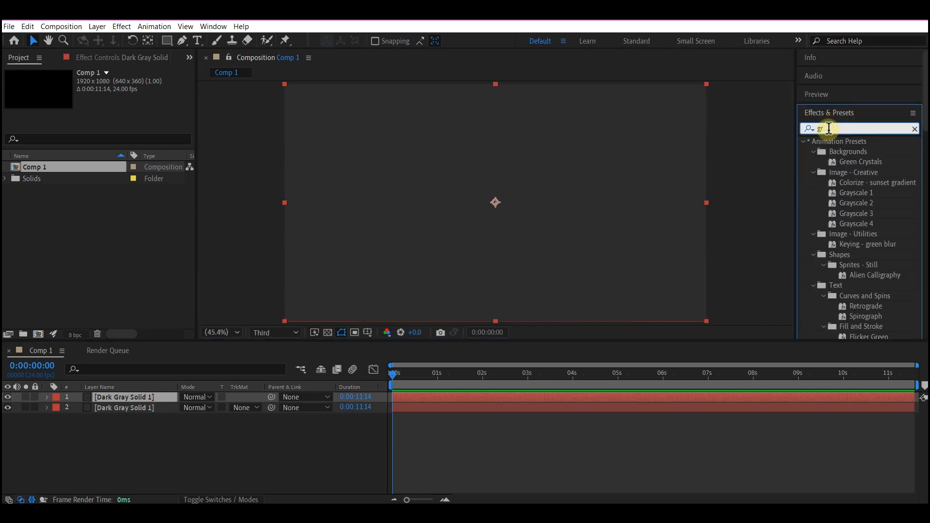
type("rid")
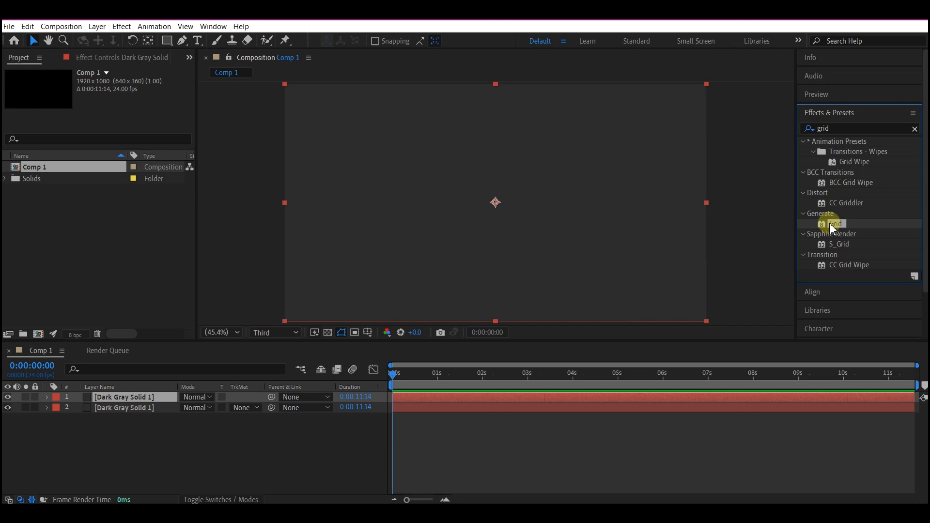
double_click(835, 224)
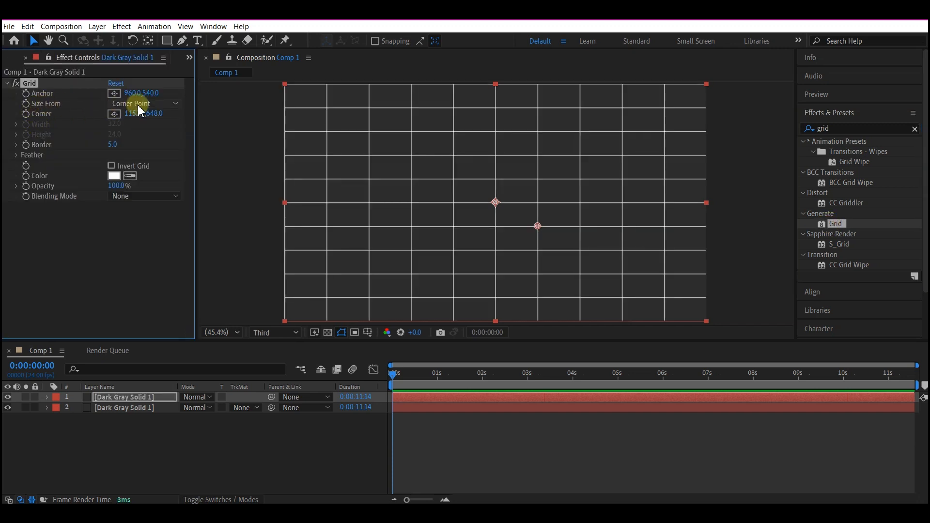
left_click(144, 104)
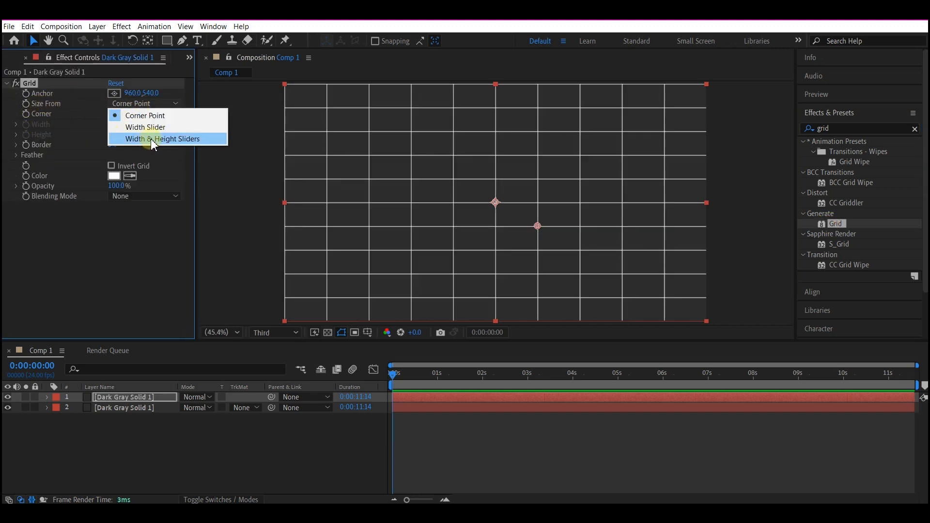
left_click(163, 138)
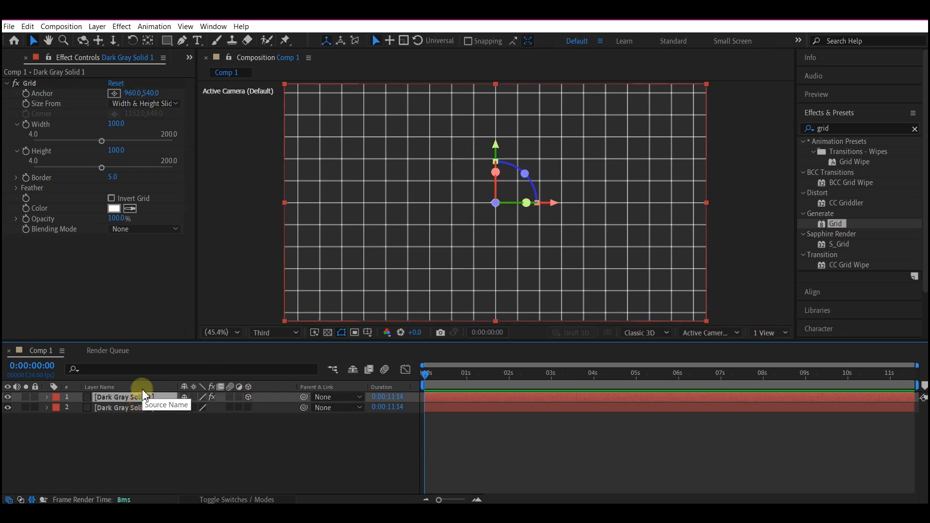
Set the grid layer's X Rotation to -63° so it reads as a receding floor.
left_click(46, 397)
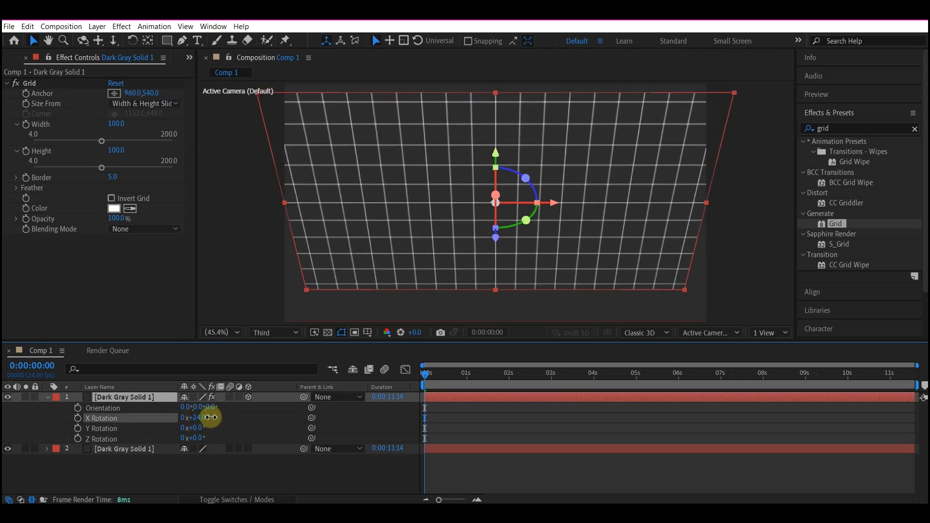
left_click_drag(207, 417, 208, 417)
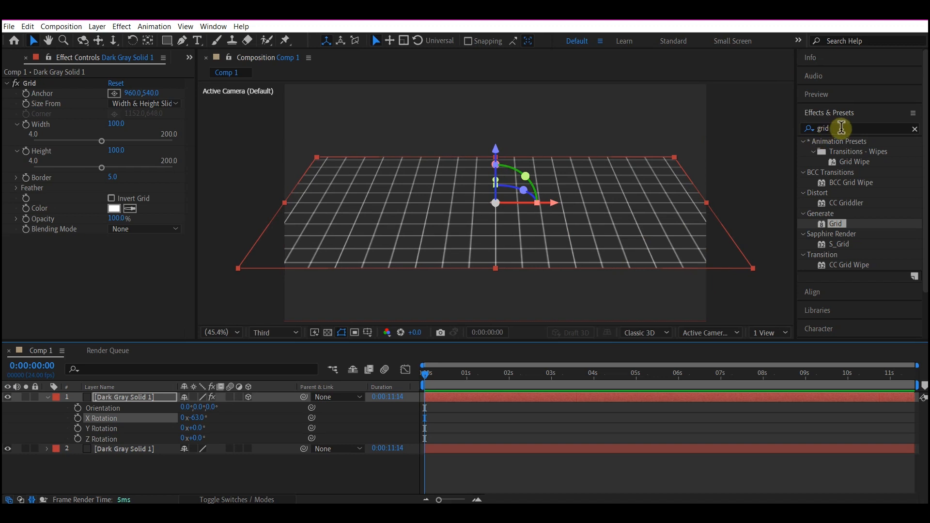
type("motion t")
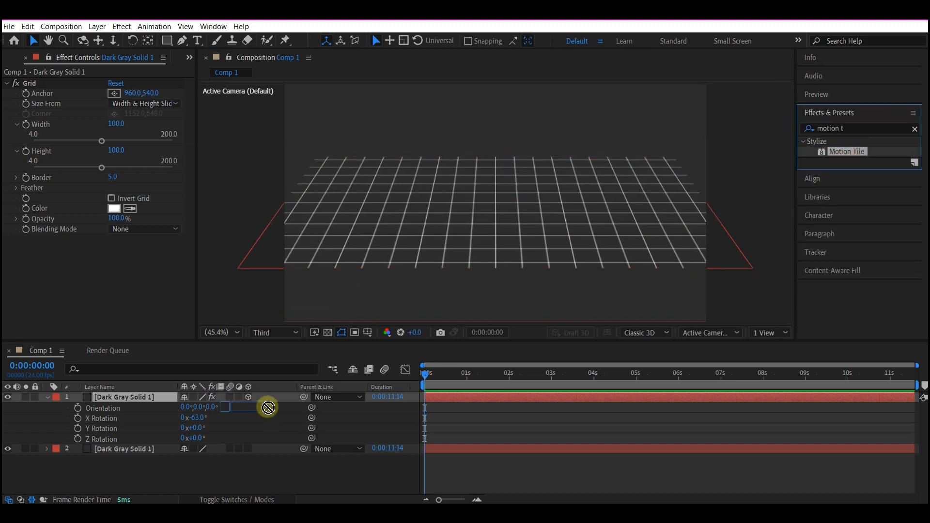
Apply Stylize > Motion Tile to the tilted grid layer.
double_click(847, 151)
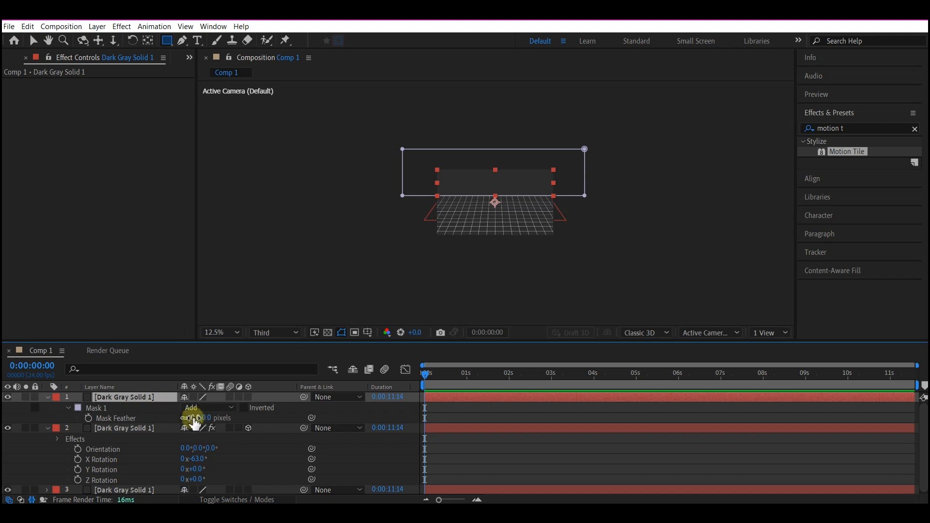
Raise the top solid's Mask Feather to 110 pixels to soften the horizon.
left_click(198, 417)
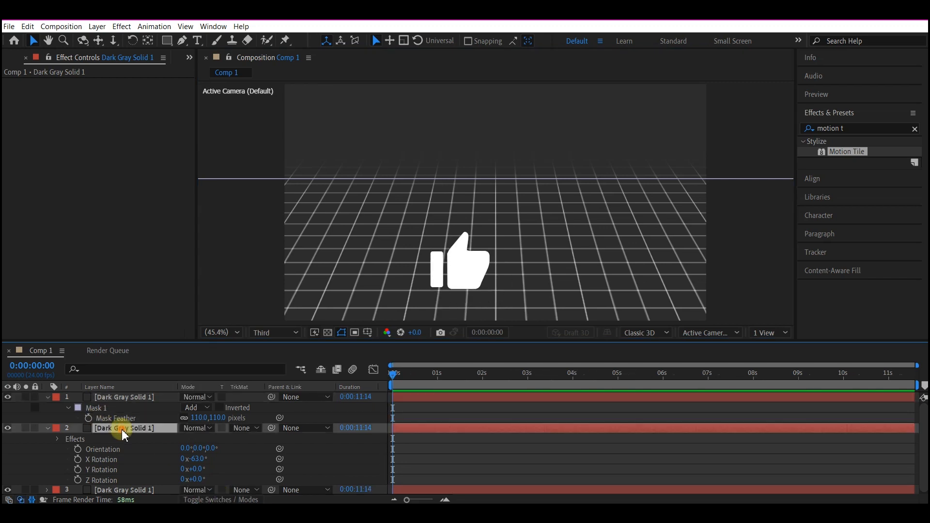
Set the grid layer's track matte to Alpha Inverted Matte of Dark Gray Solid 1.
left_click(243, 427)
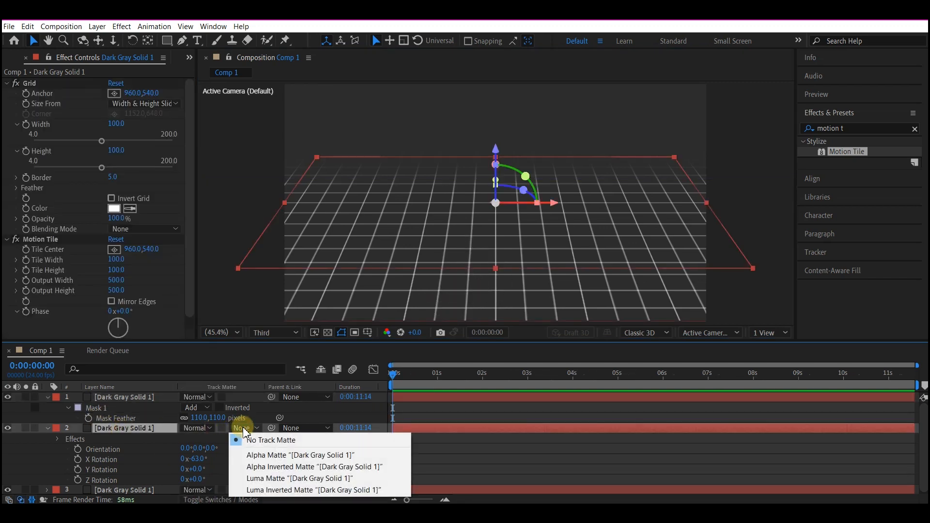
mouse_move(284, 467)
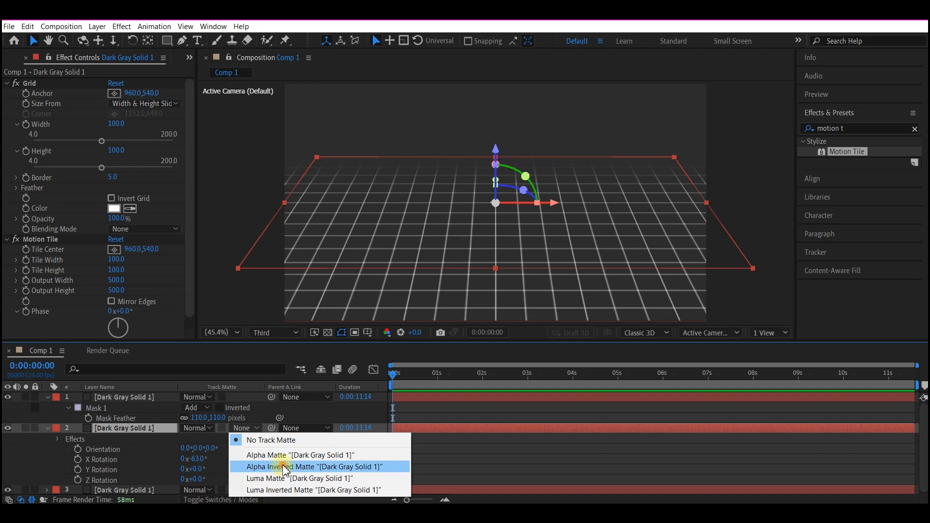
left_click(308, 467)
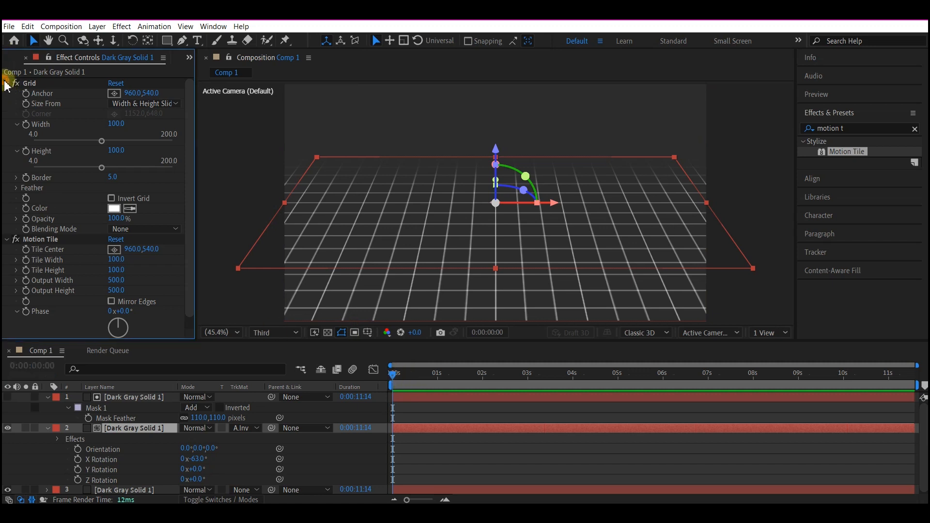
Keyframe the Tile Center from a start position at 0s to a new position at the last frame.
left_click(6, 83)
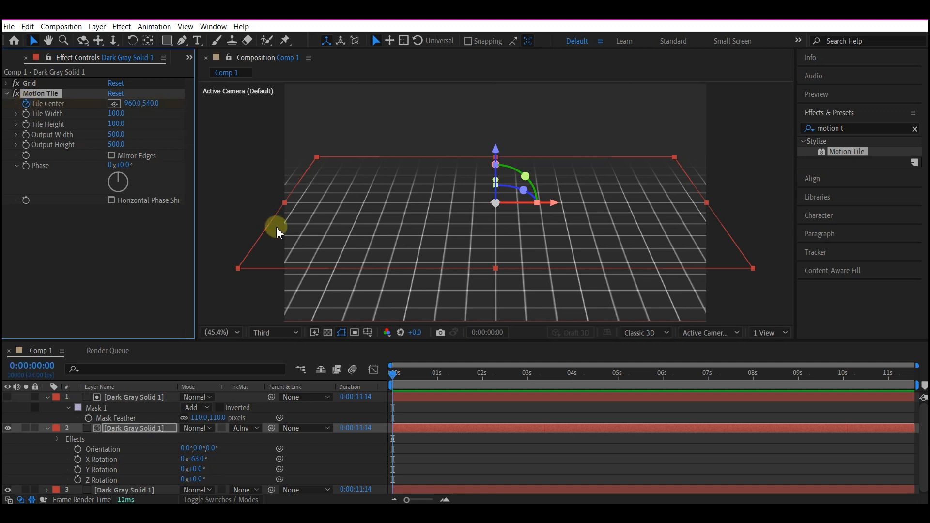
left_click_drag(276, 232, 447, 233)
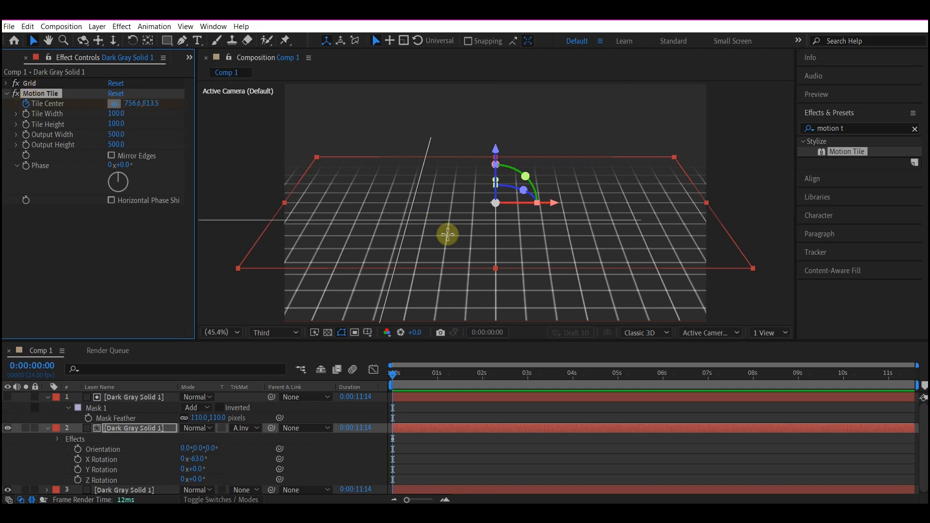
left_click_drag(447, 234, 495, 252)
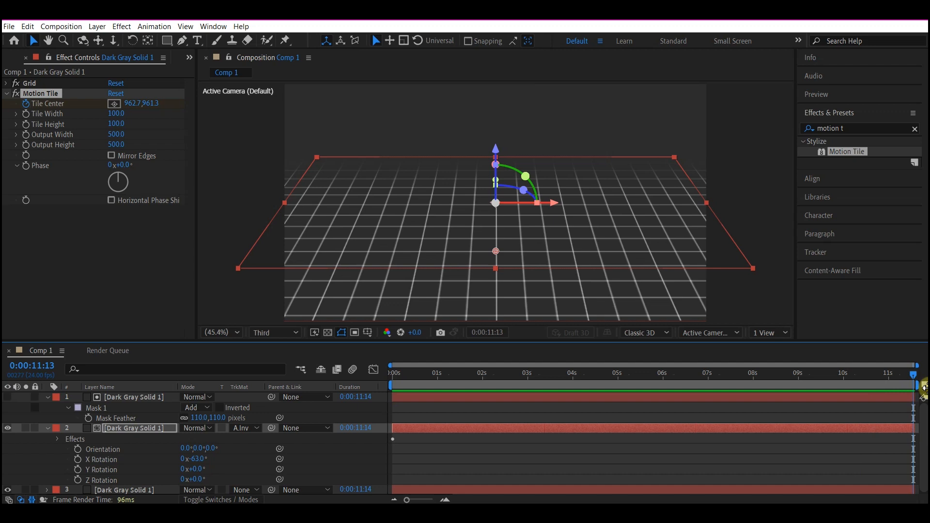
left_click_drag(495, 202, 383, 229)
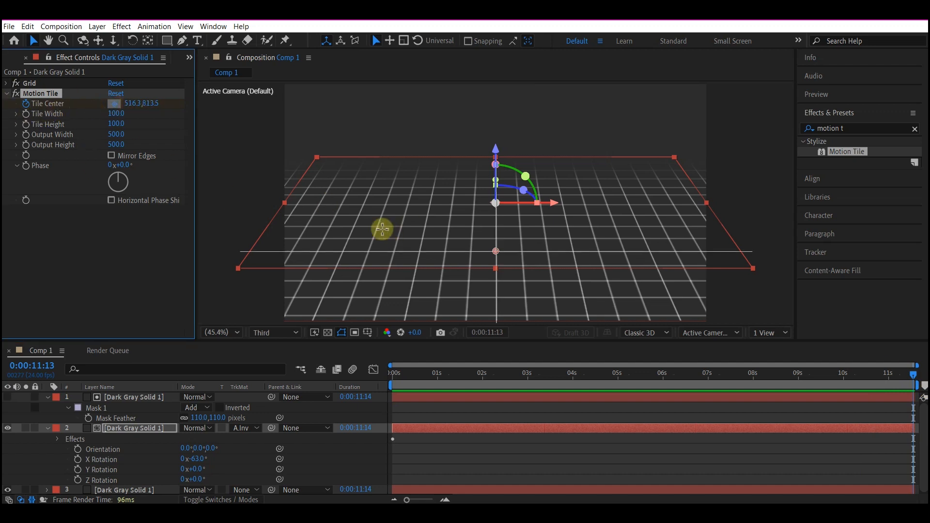
left_click_drag(382, 231, 499, 204)
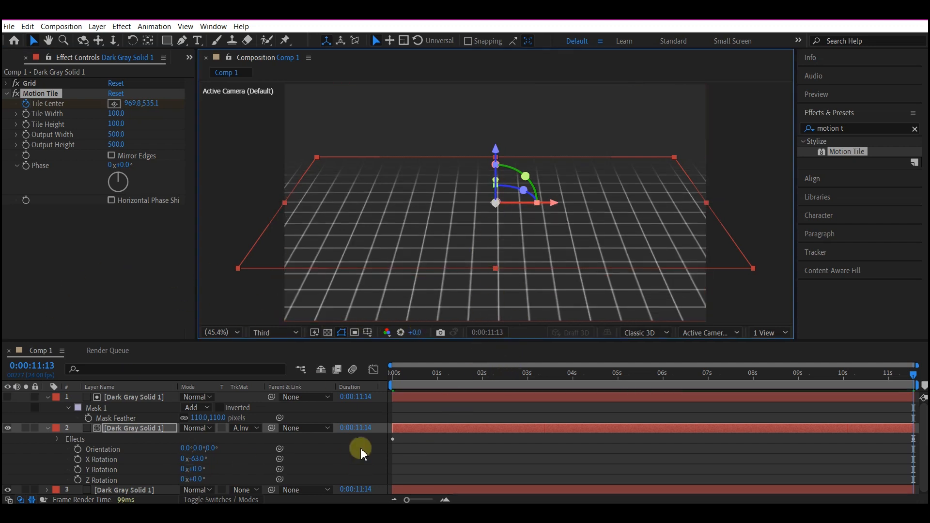
left_click(393, 372)
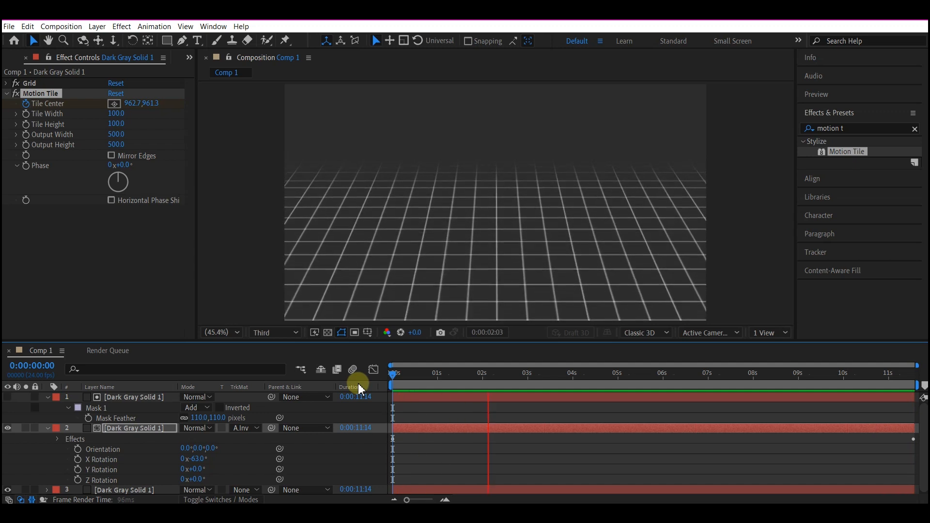
left_click(575, 372)
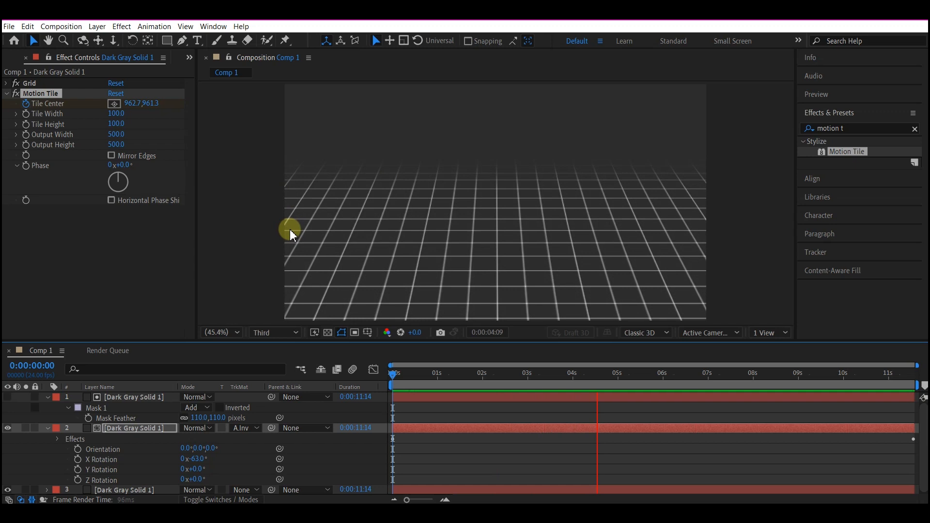
left_click(684, 372)
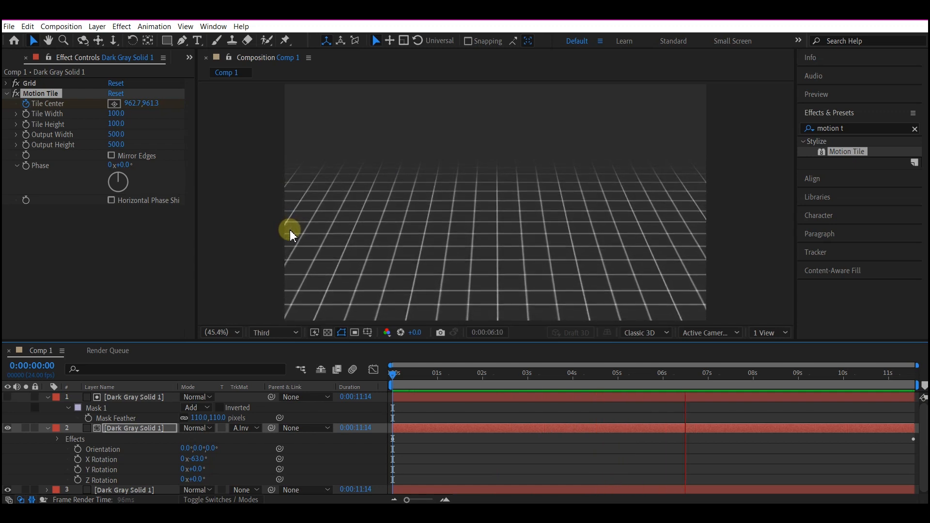